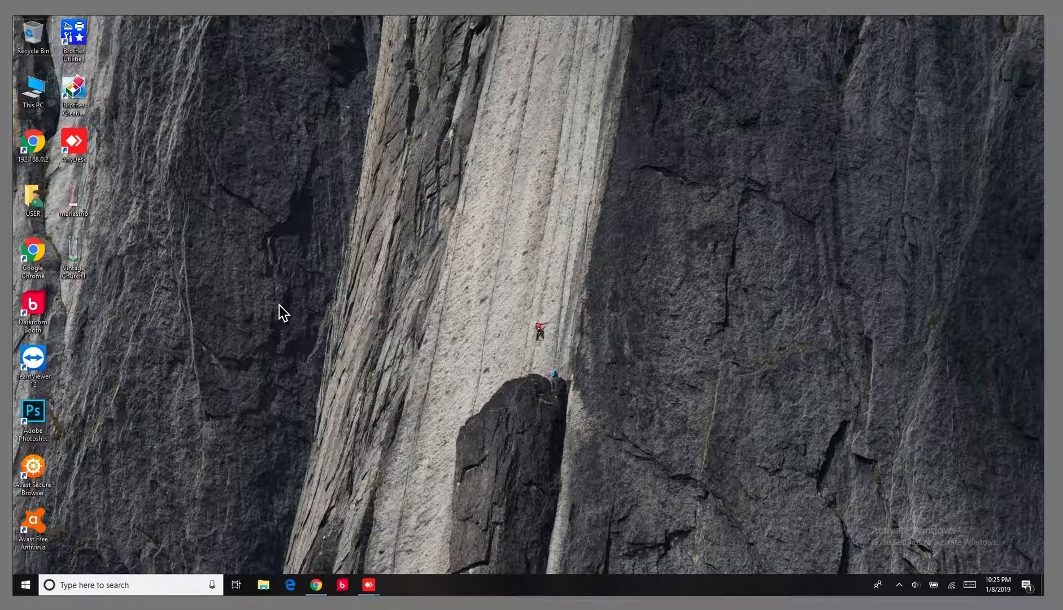
mouse_move(161, 331)
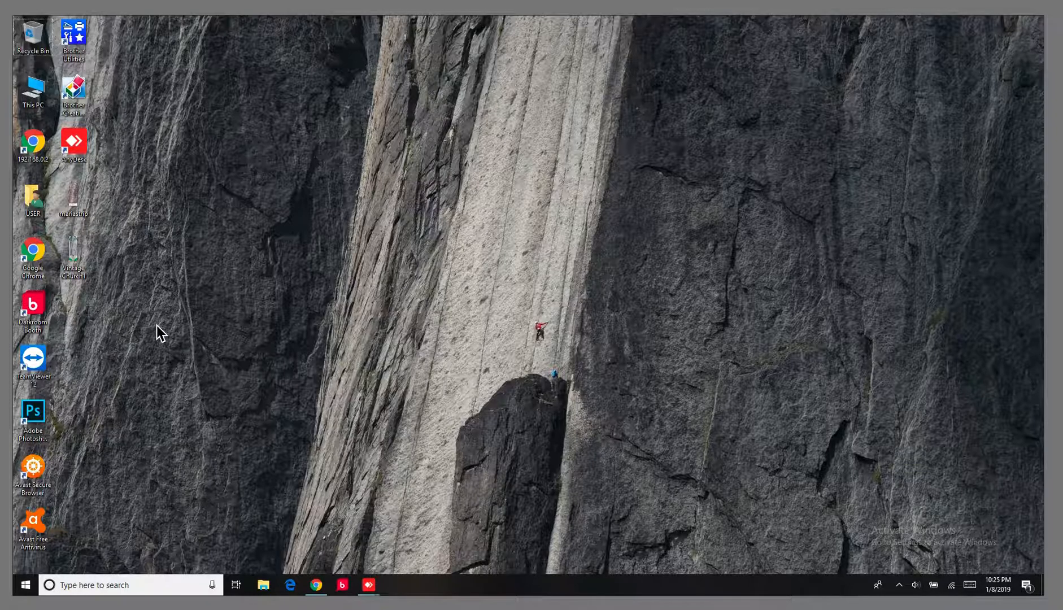
mouse_move(63, 307)
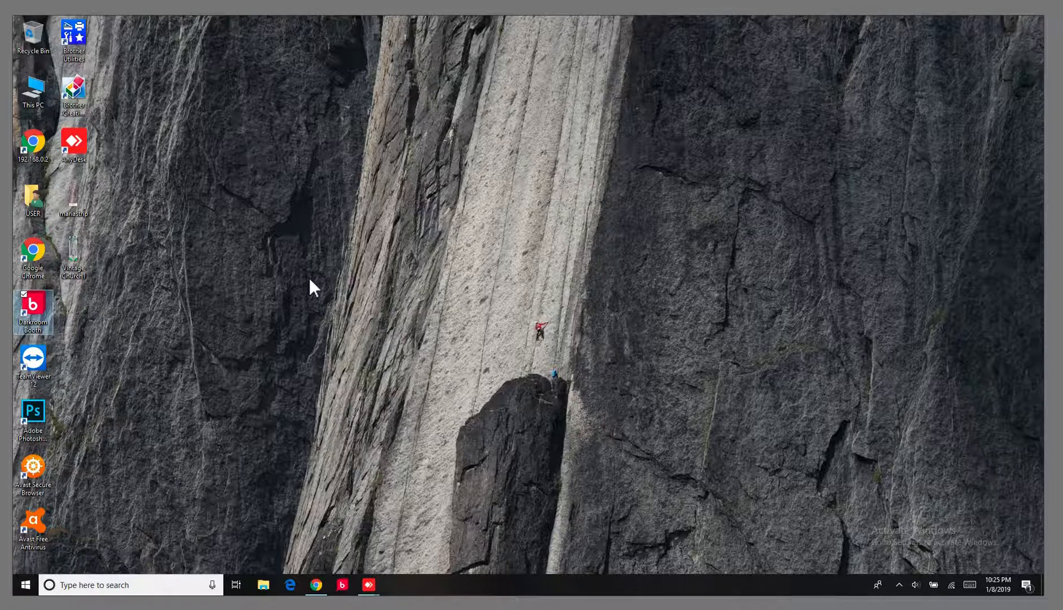
Step: Launch Darkroom Booth and continue in trial mode despite the watermark warning
double_click(32, 303)
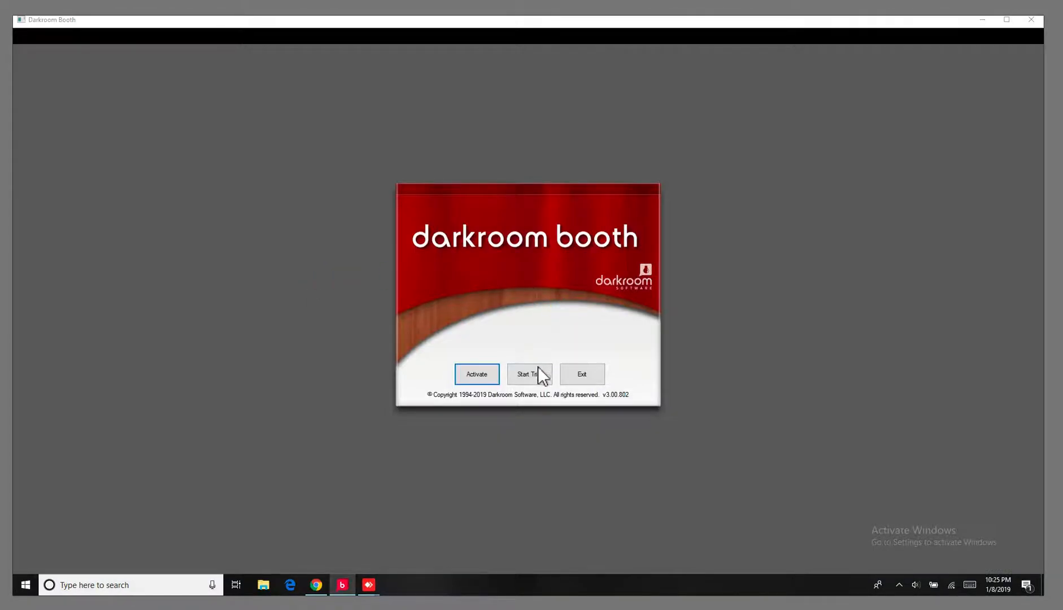
left_click(528, 374)
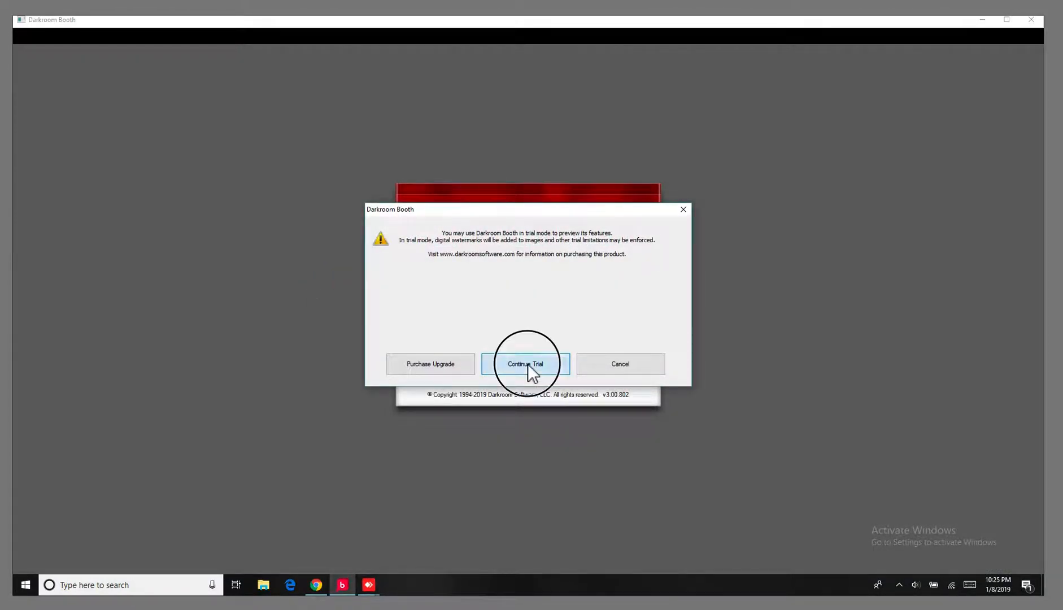
left_click(525, 363)
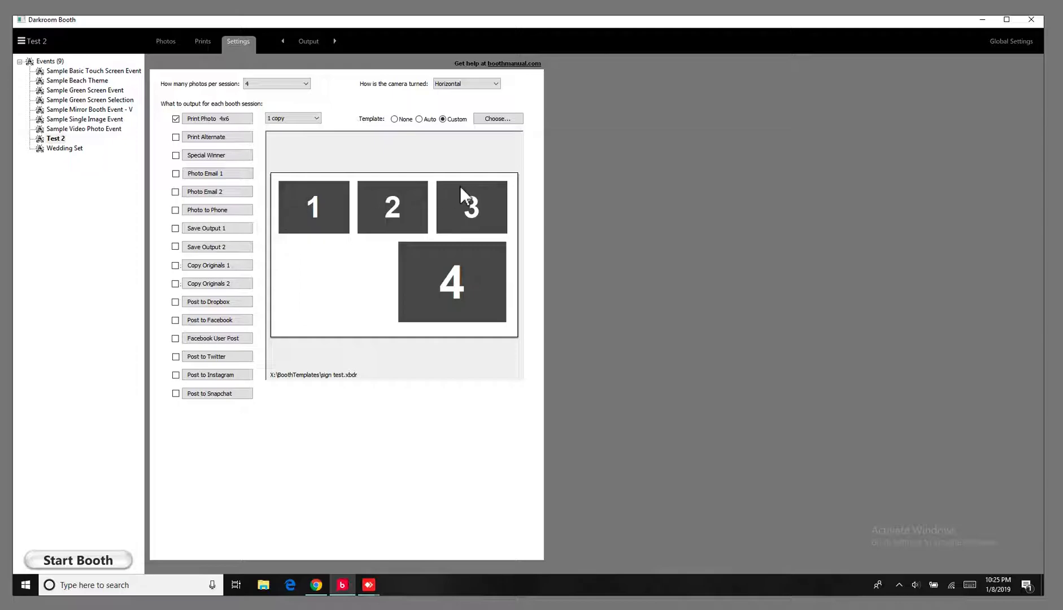
mouse_move(482, 275)
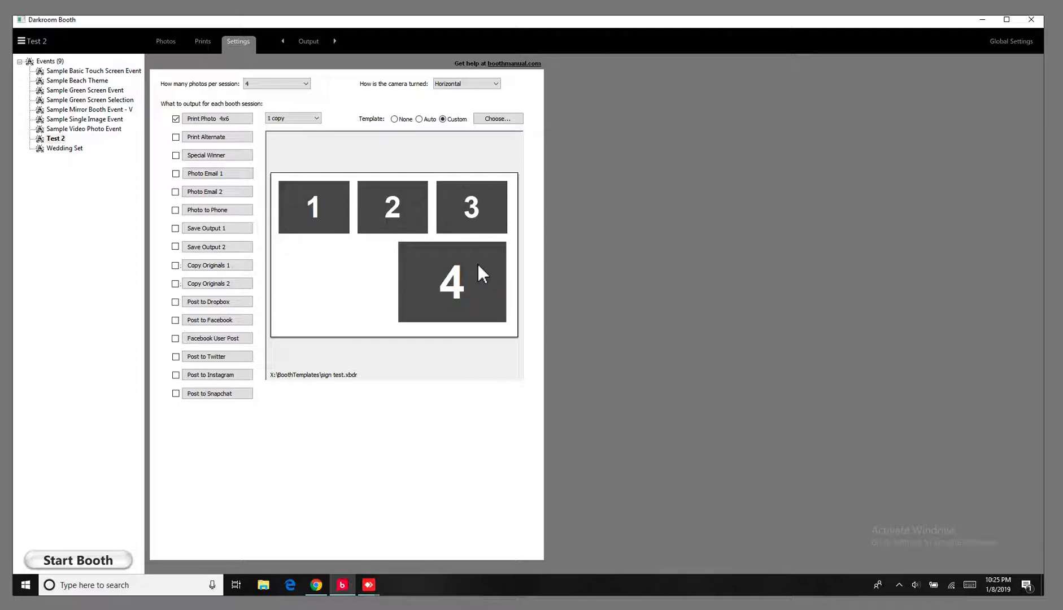
mouse_move(305, 288)
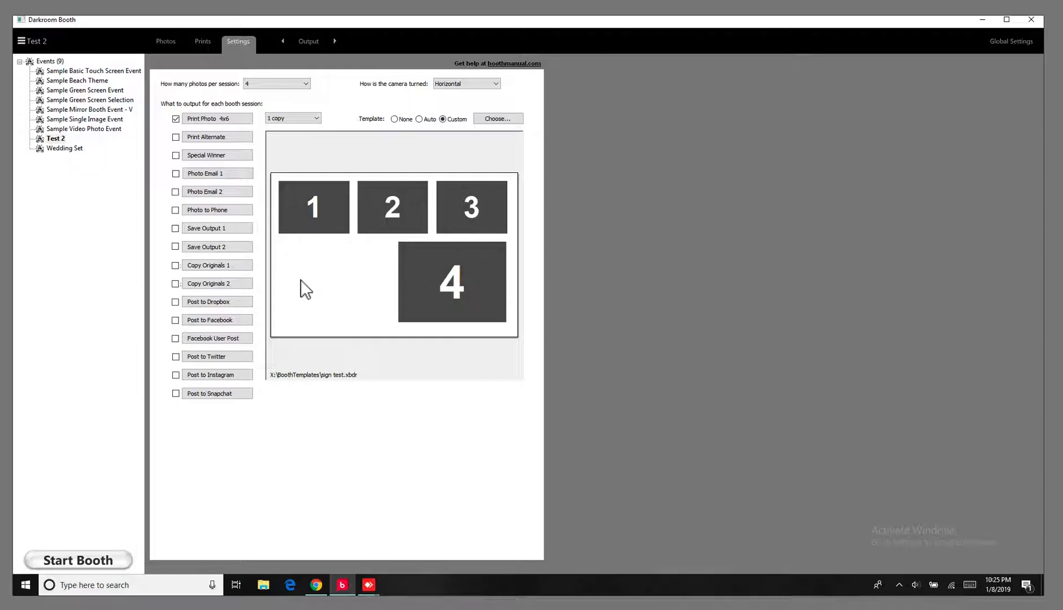
mouse_move(300, 285)
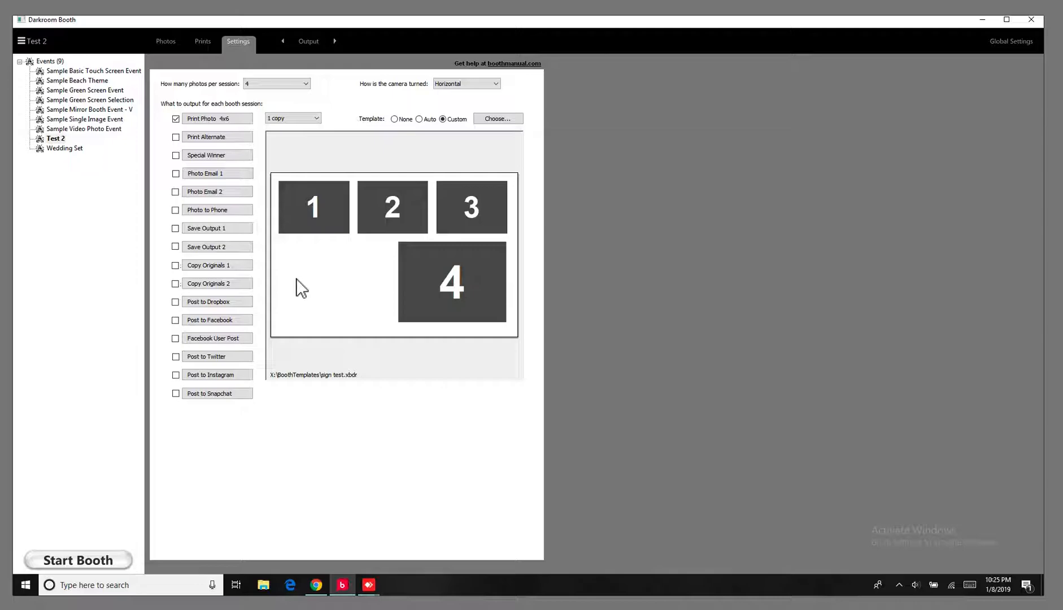
mouse_move(116, 154)
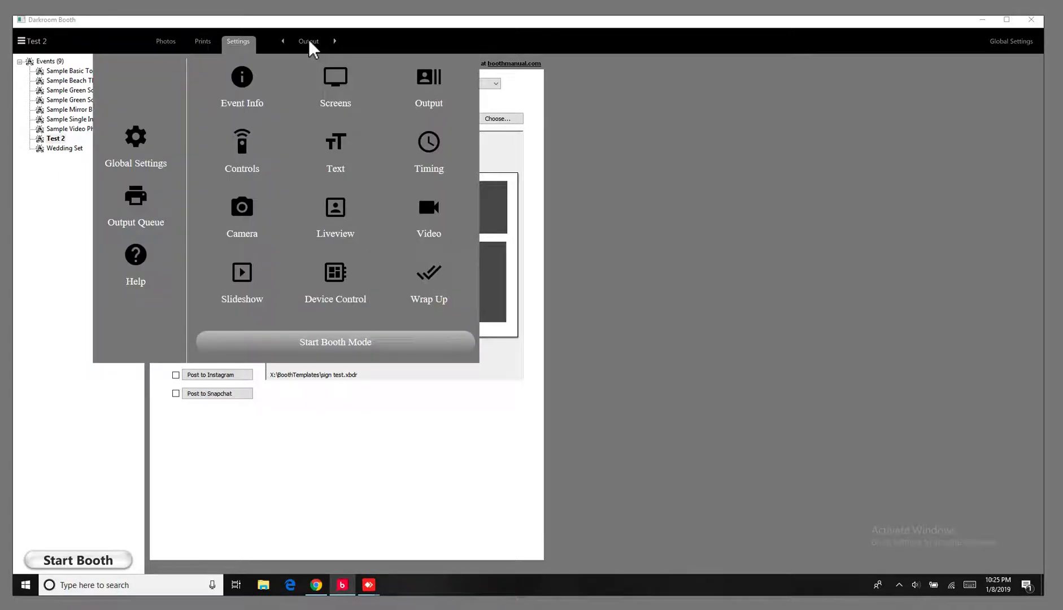
Step: Go to Screens > Text settings and enable Photo Signature for the Test 2 event
left_click(334, 77)
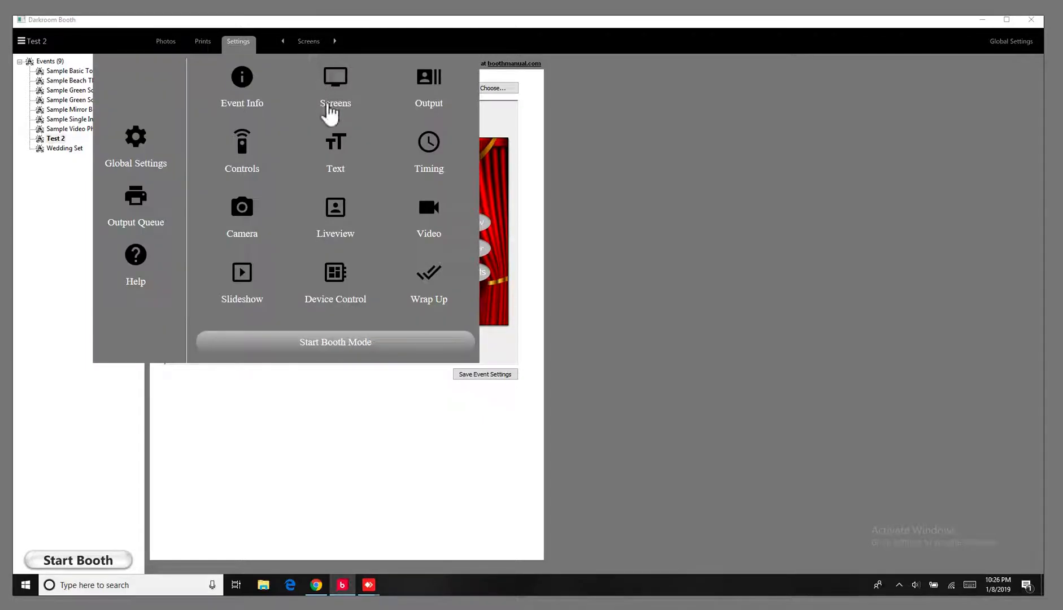
left_click(334, 141)
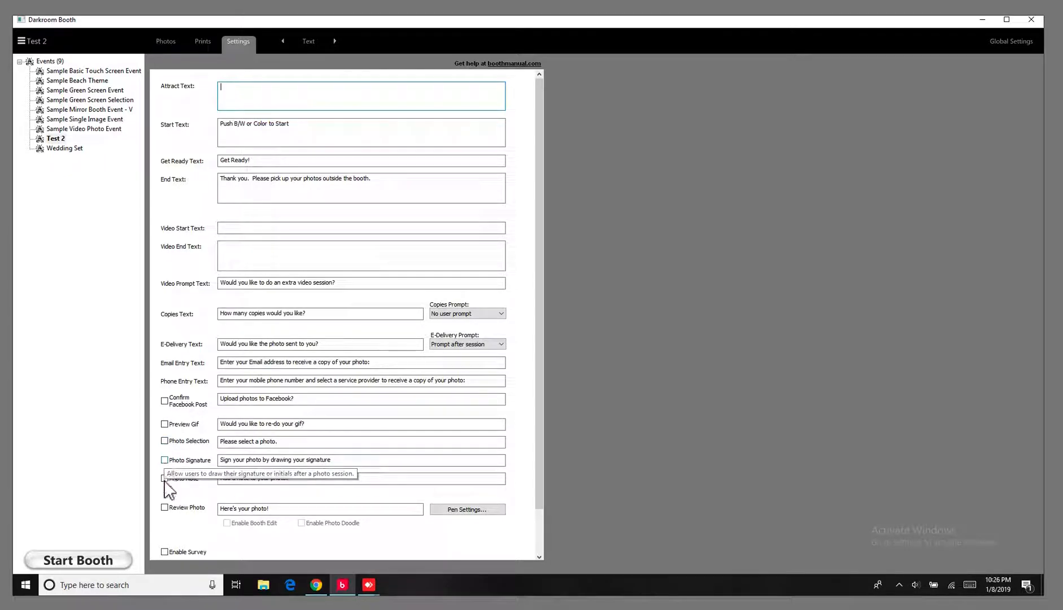
mouse_move(172, 517)
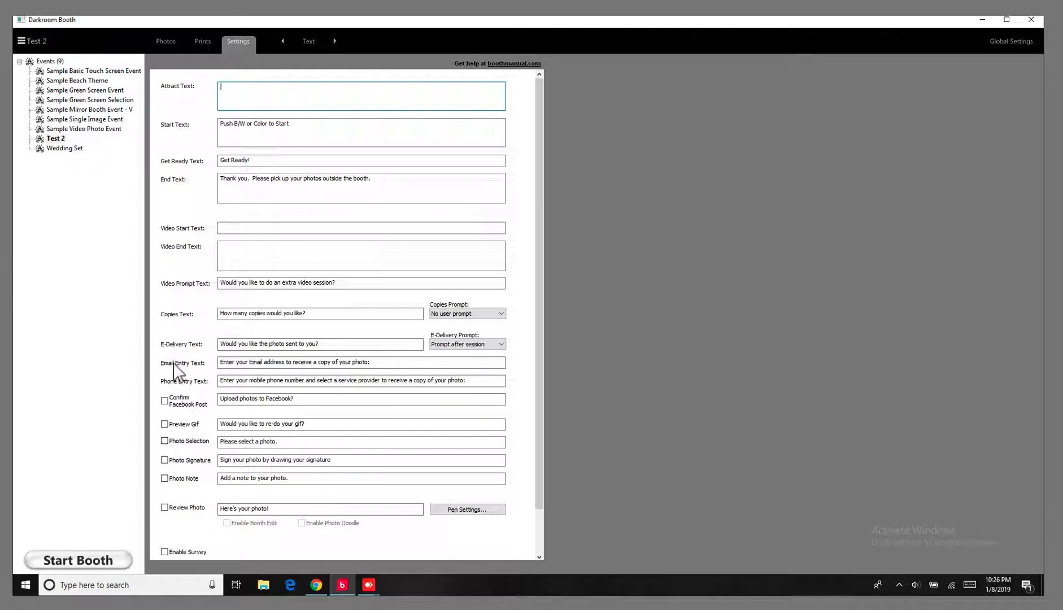
mouse_move(170, 432)
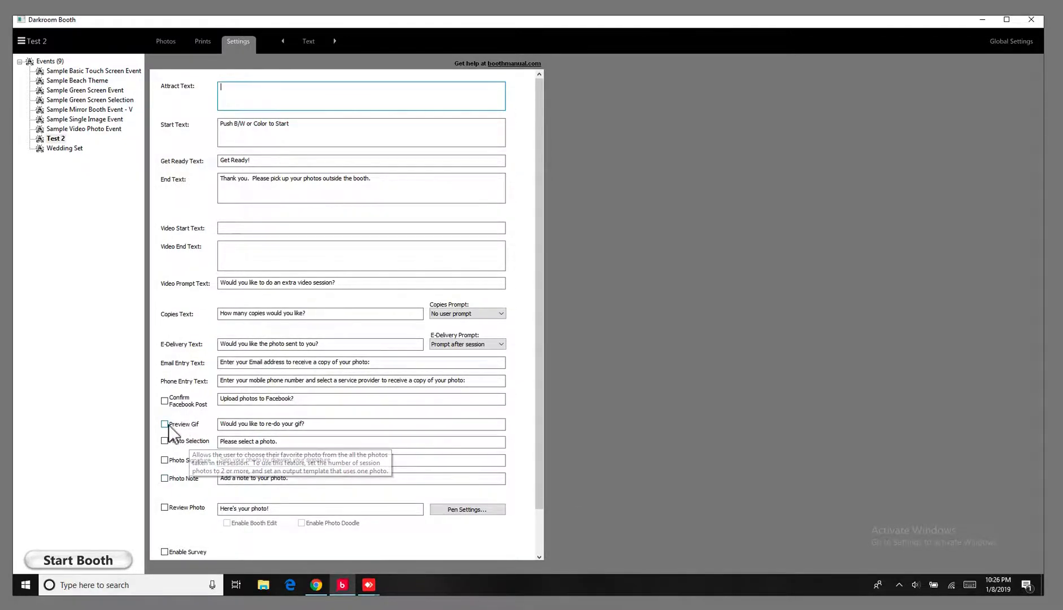
mouse_move(187, 442)
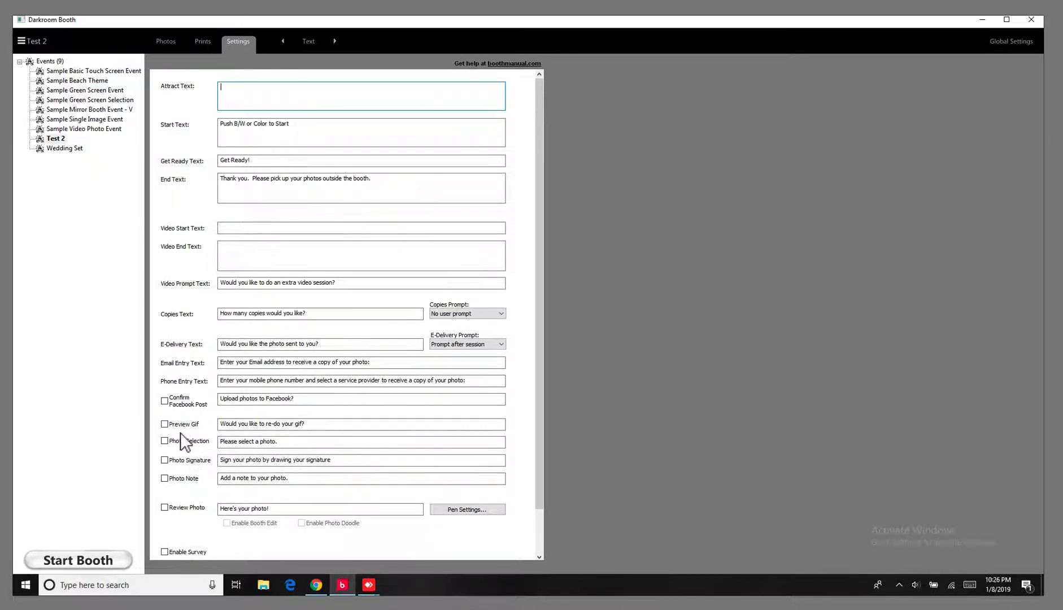
mouse_move(165, 460)
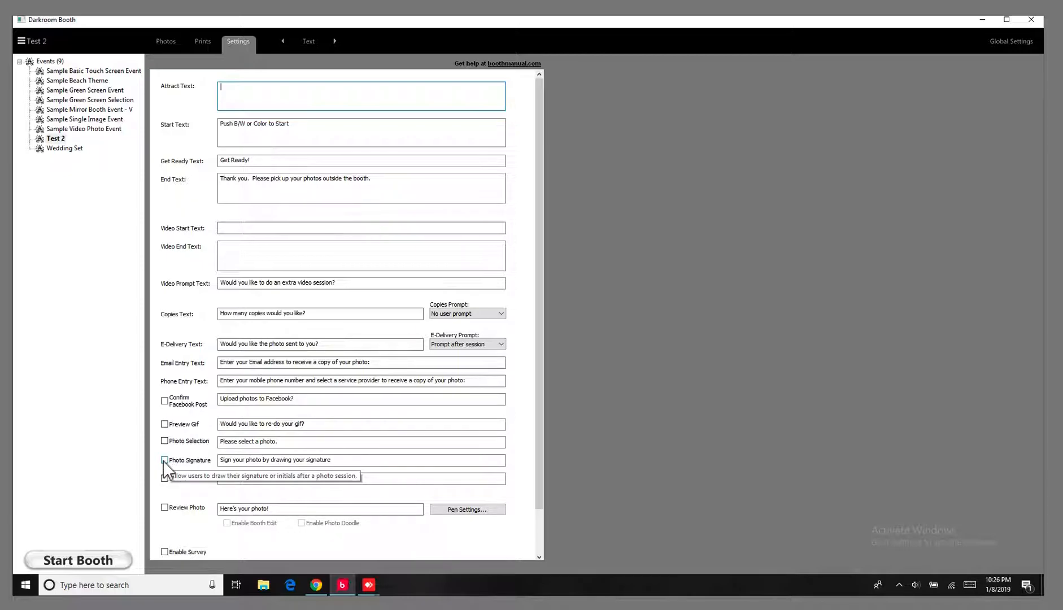
left_click(164, 459)
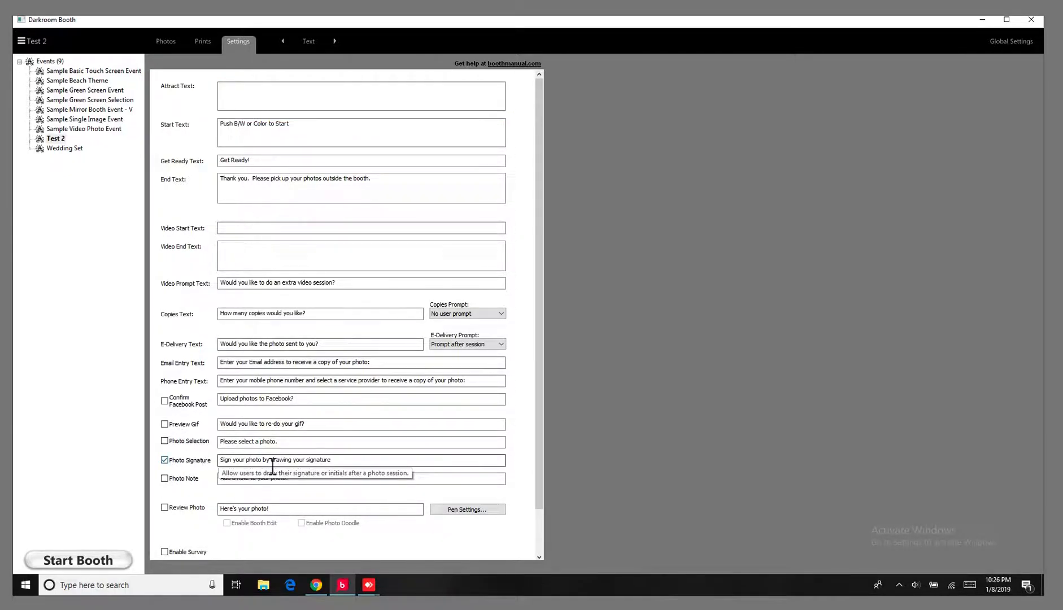
mouse_move(90, 574)
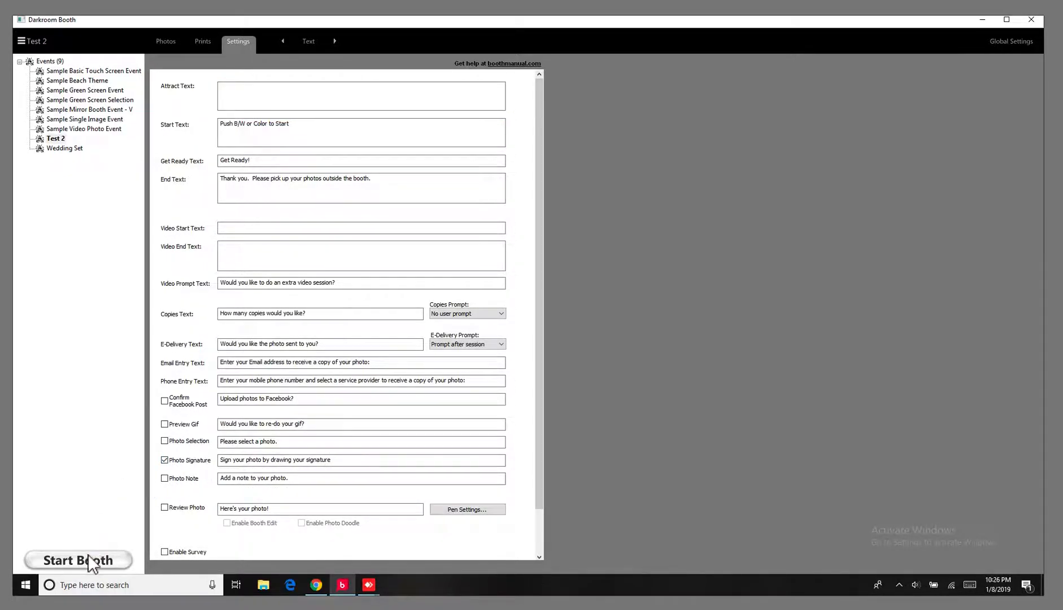
Step: Start booth mode, run a Color session and accept the drawn signature with Ok
left_click(79, 559)
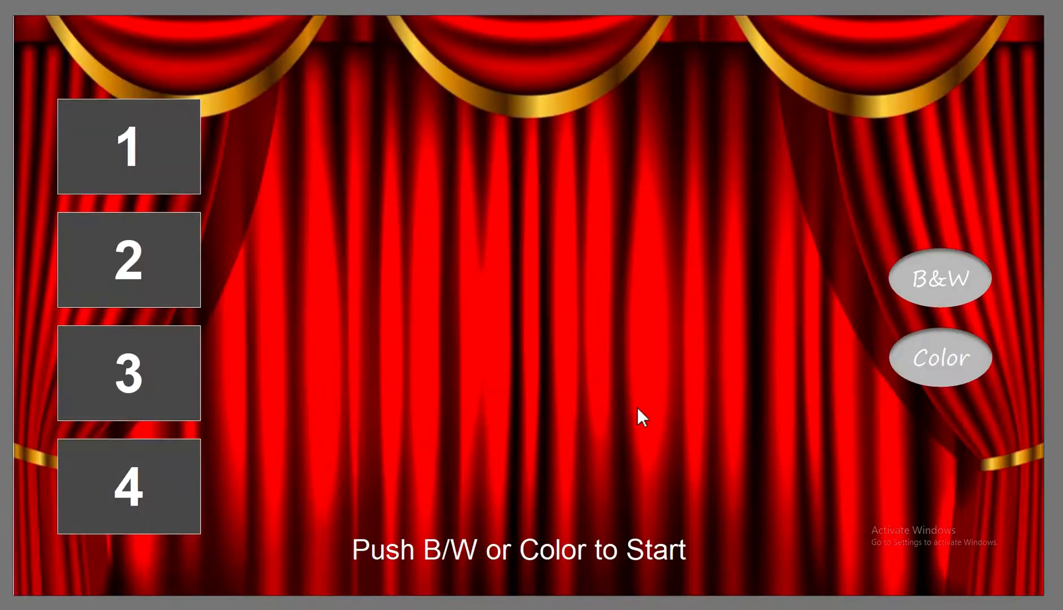
left_click(939, 358)
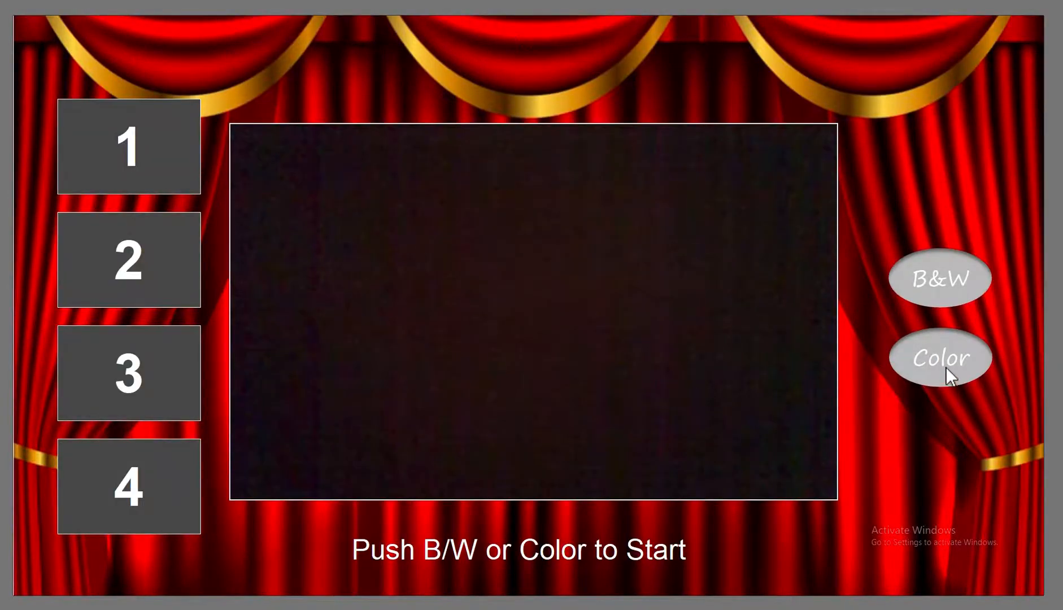
left_click(940, 357)
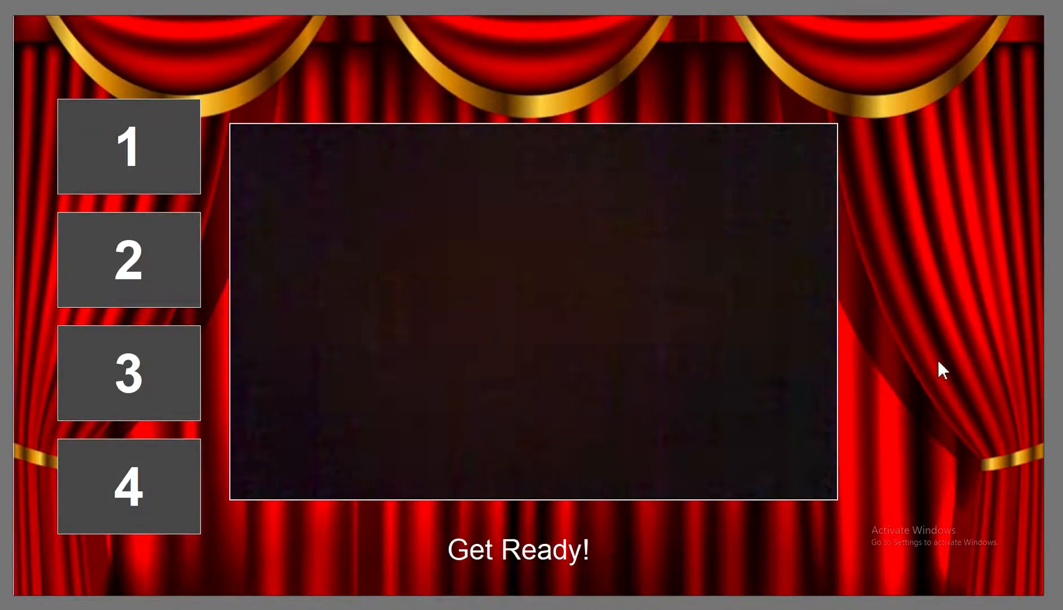
left_click(127, 148)
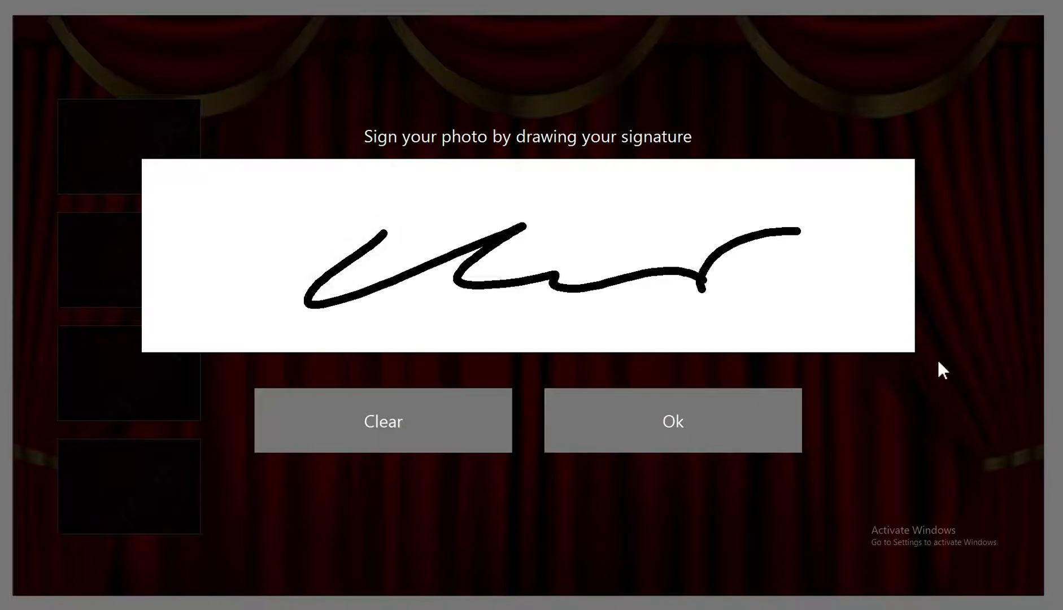
left_click(671, 421)
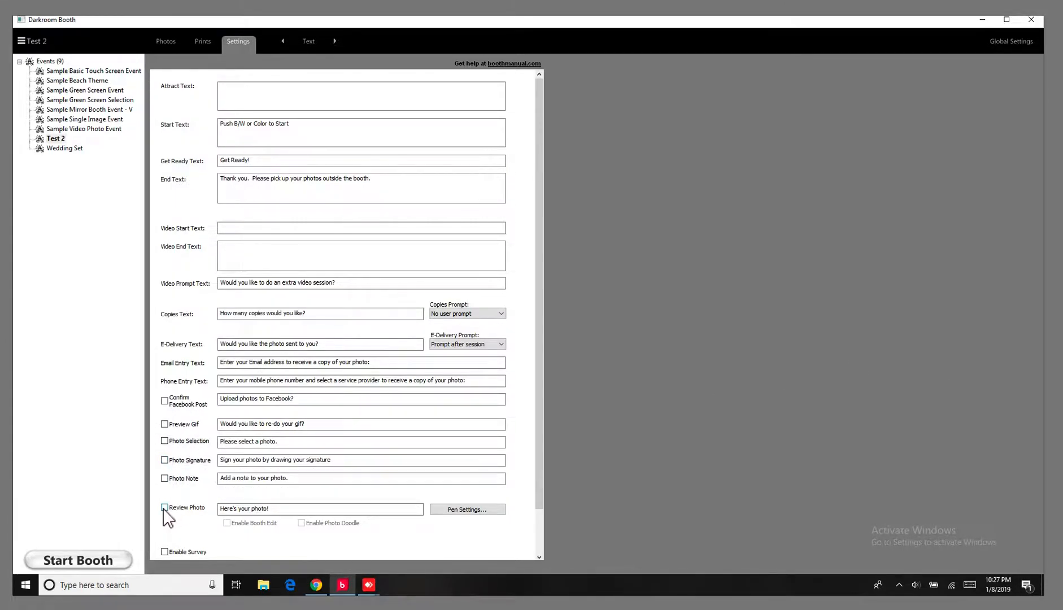
Step: Enable Review Photo with Booth Edit and Photo Doodle, adding '!' to the review text
left_click(165, 507)
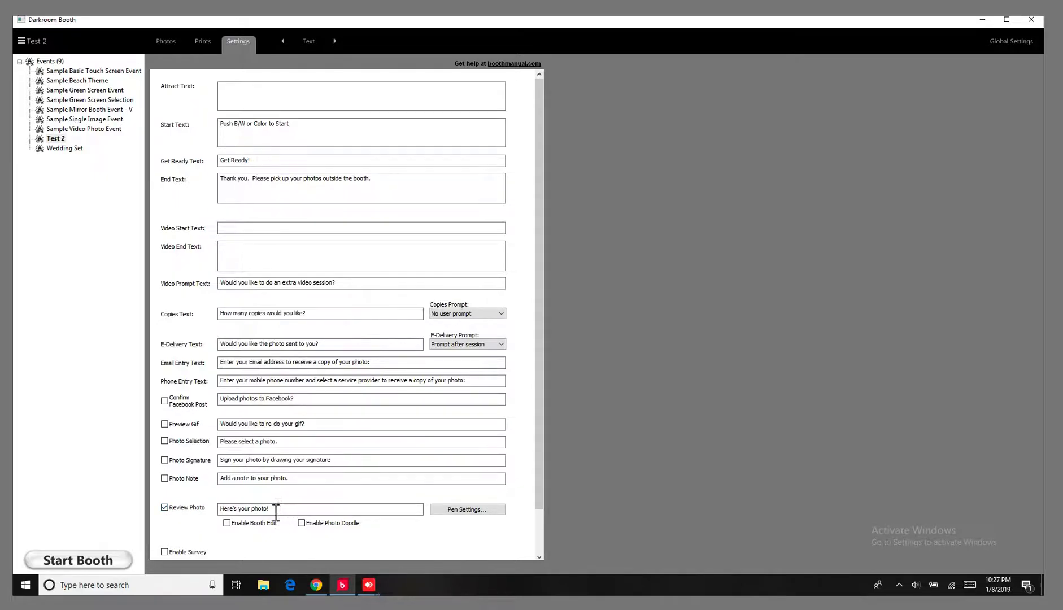
mouse_move(249, 531)
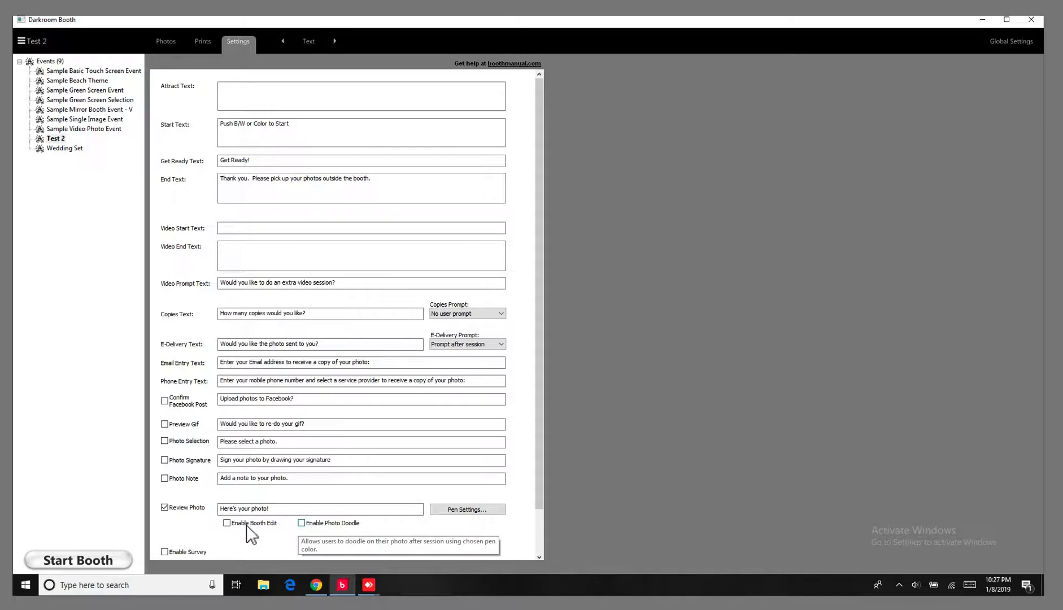
mouse_move(237, 543)
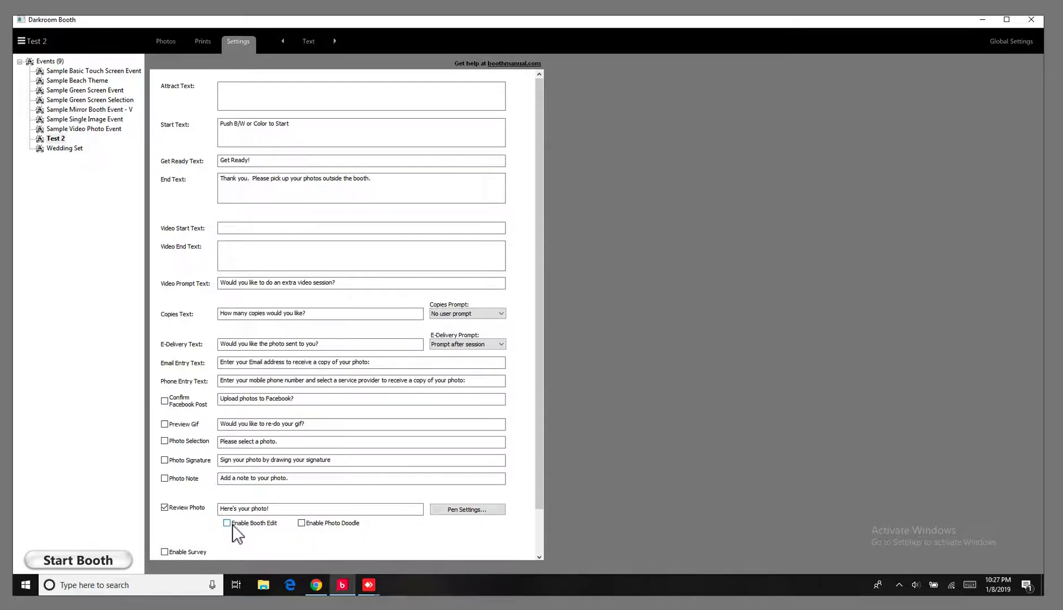
left_click(226, 523)
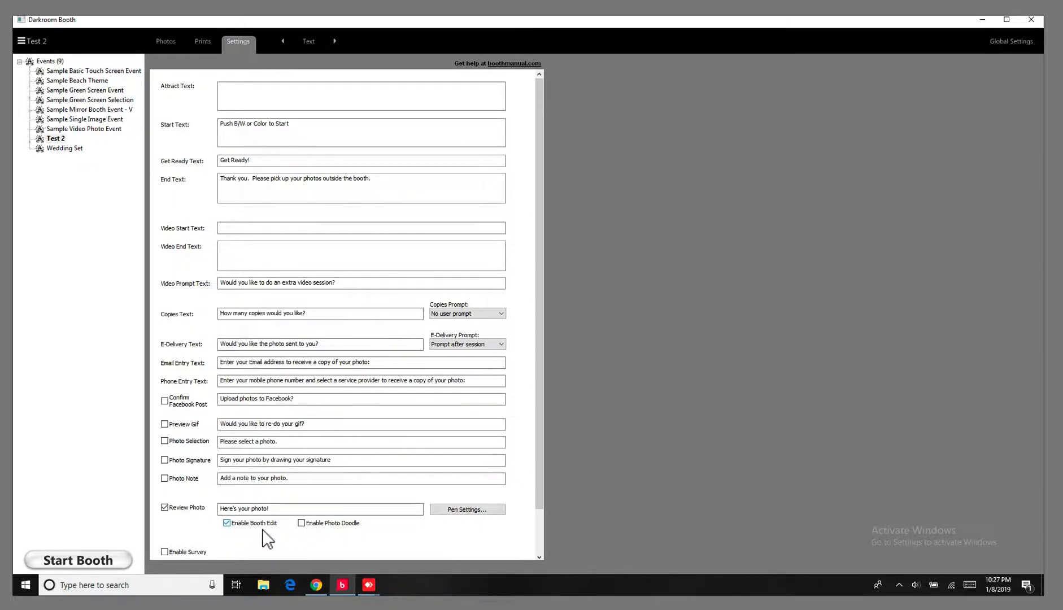
left_click(300, 522)
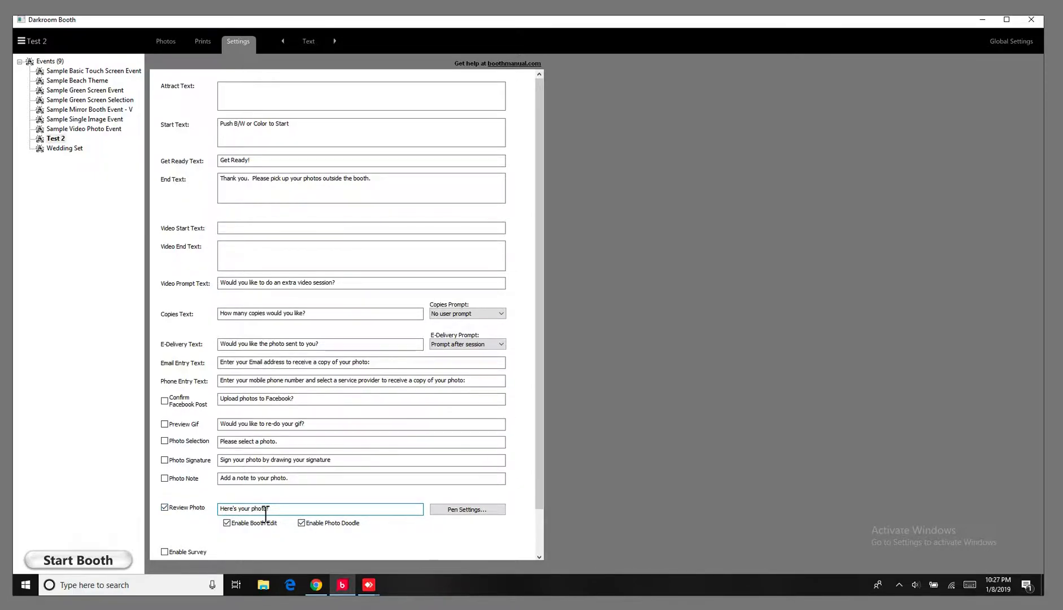
type("!")
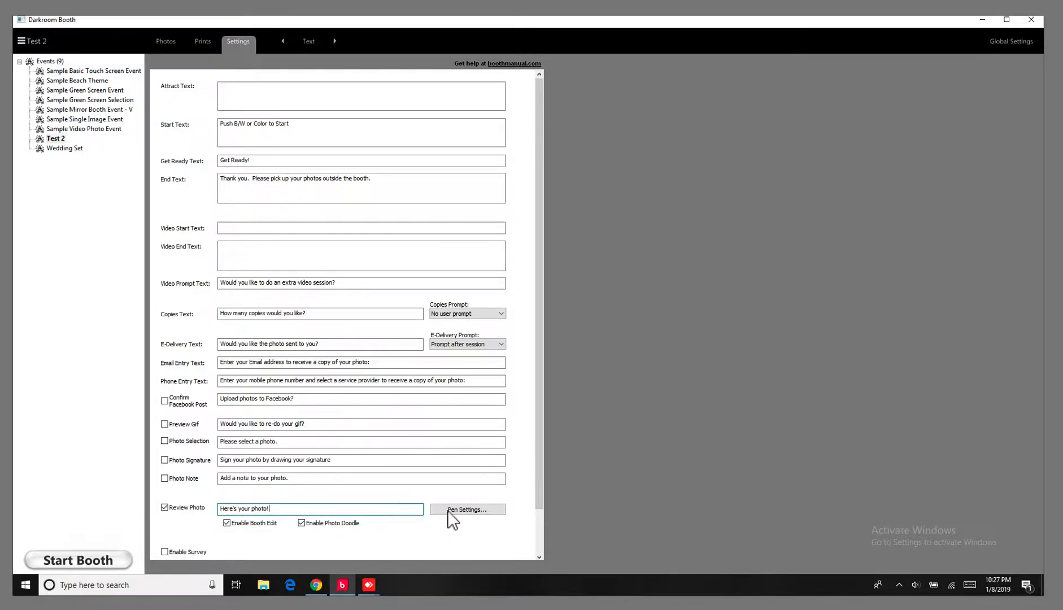
Step: In Pen Settings explore the Color picker and accept the five doodle pen colours
left_click(467, 510)
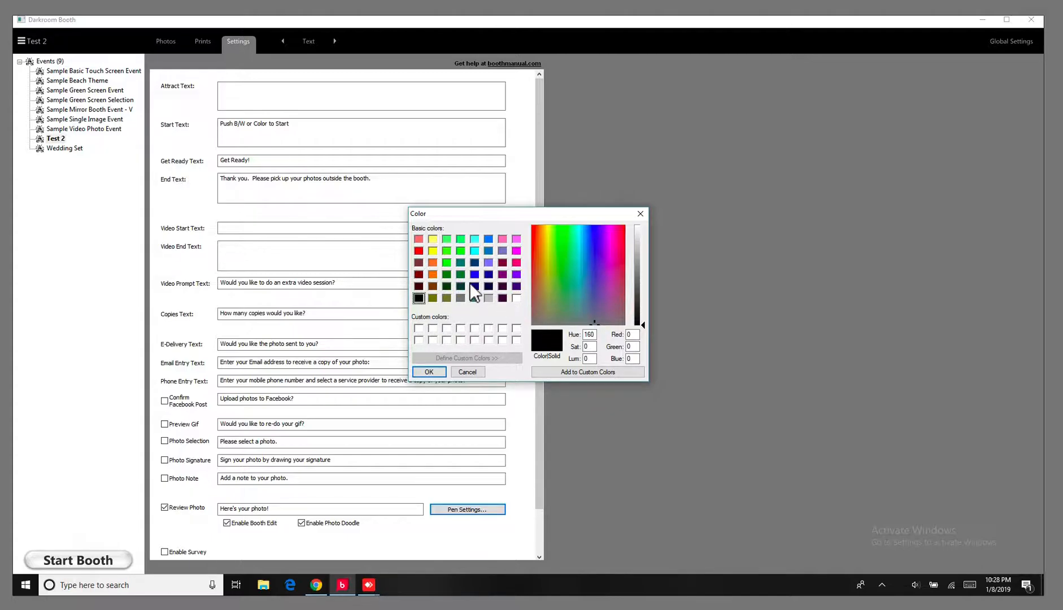
left_click(551, 255)
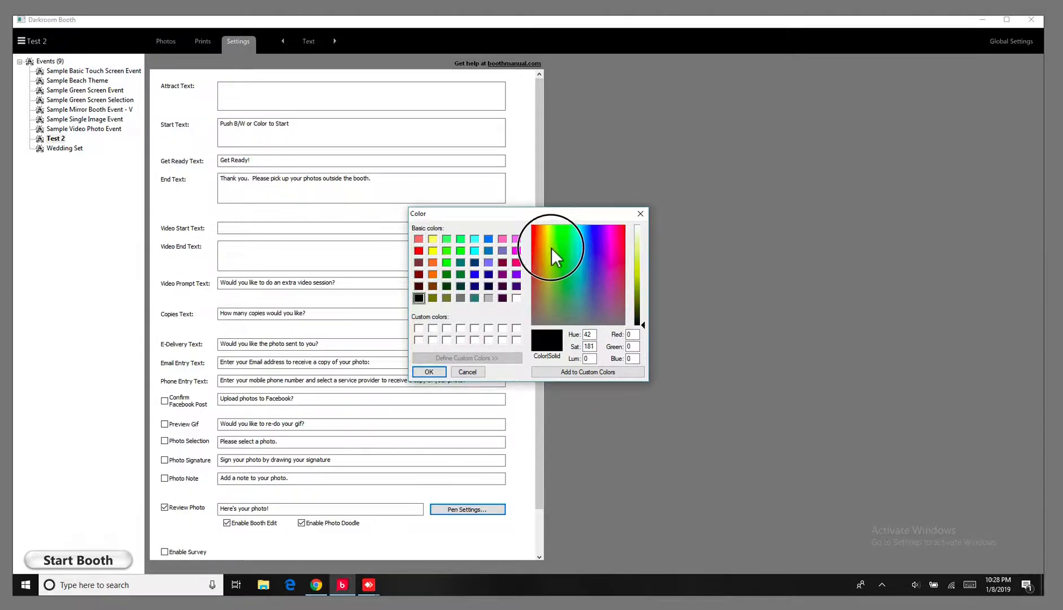
left_click(587, 287)
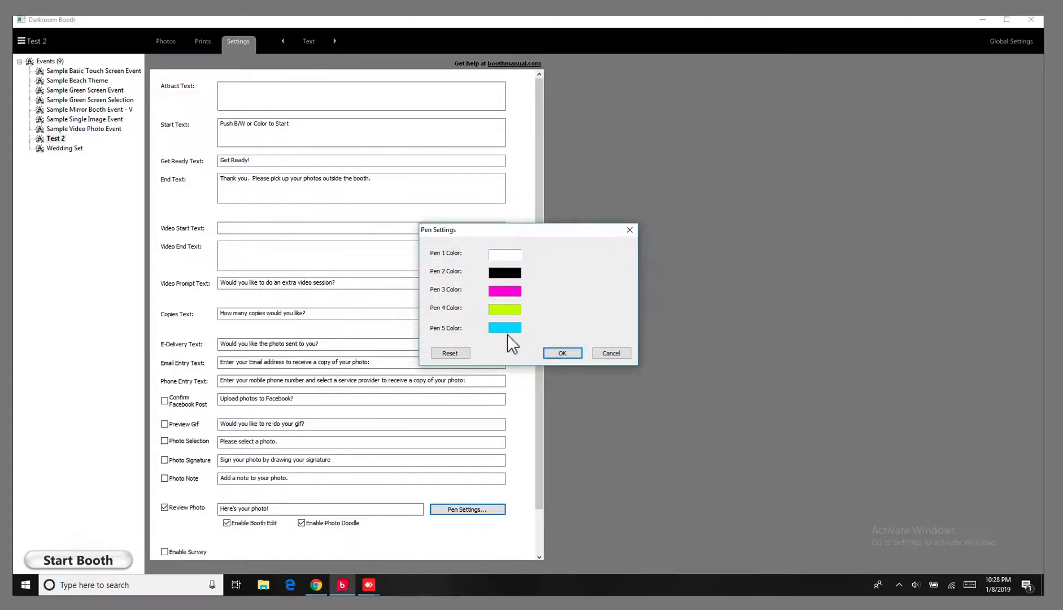
left_click(563, 352)
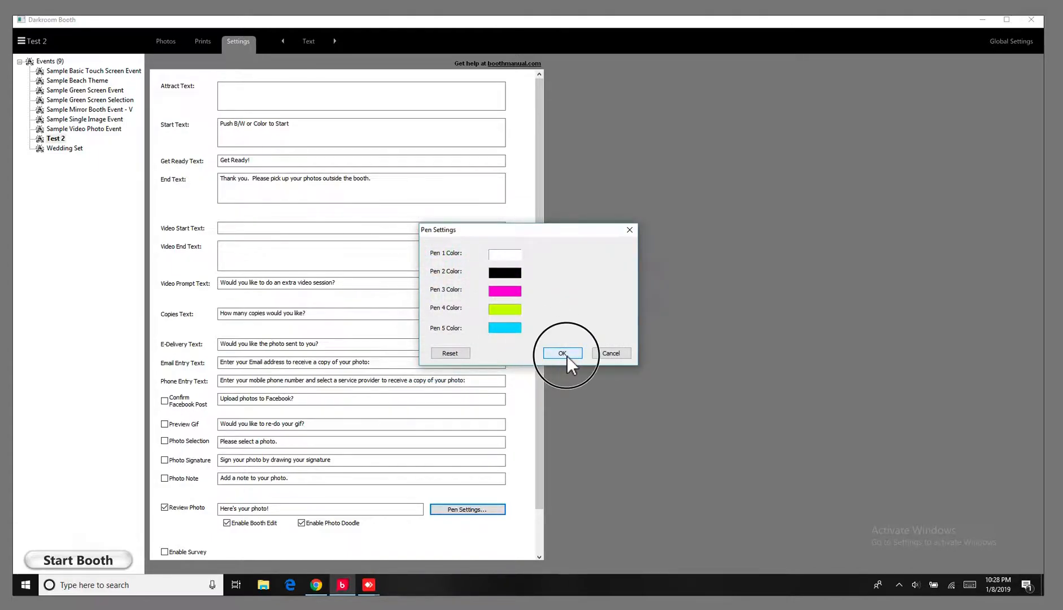
left_click(563, 353)
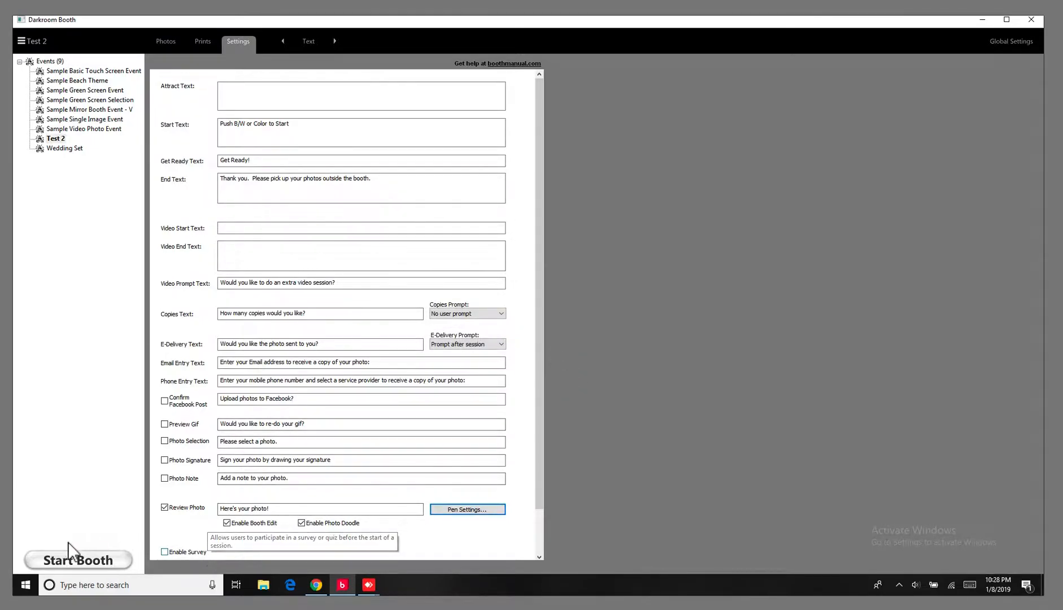
Step: Start booth mode and run a Color session through to the photo review screen
left_click(77, 559)
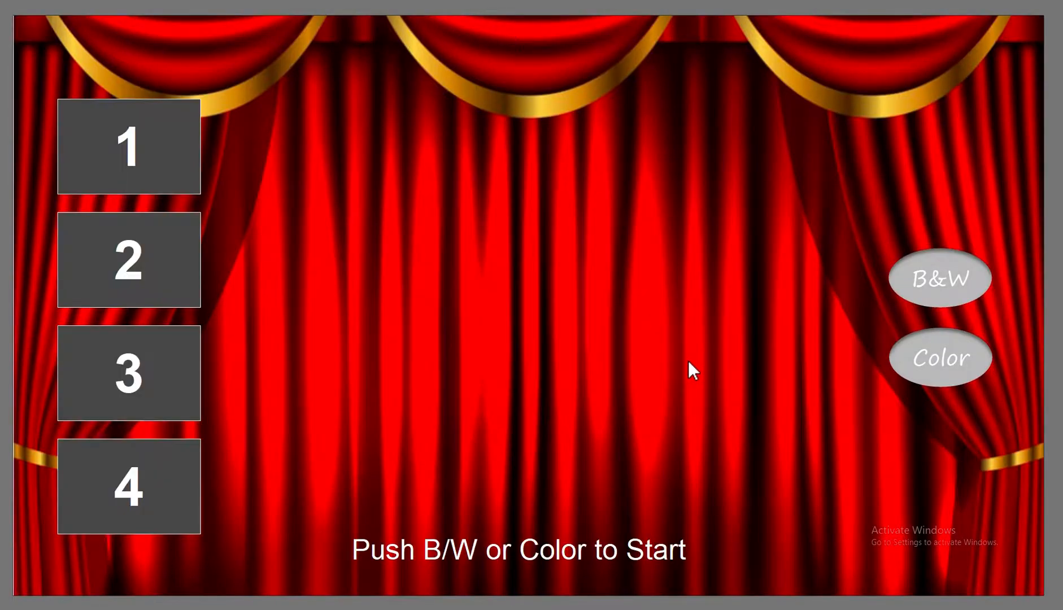
left_click(939, 358)
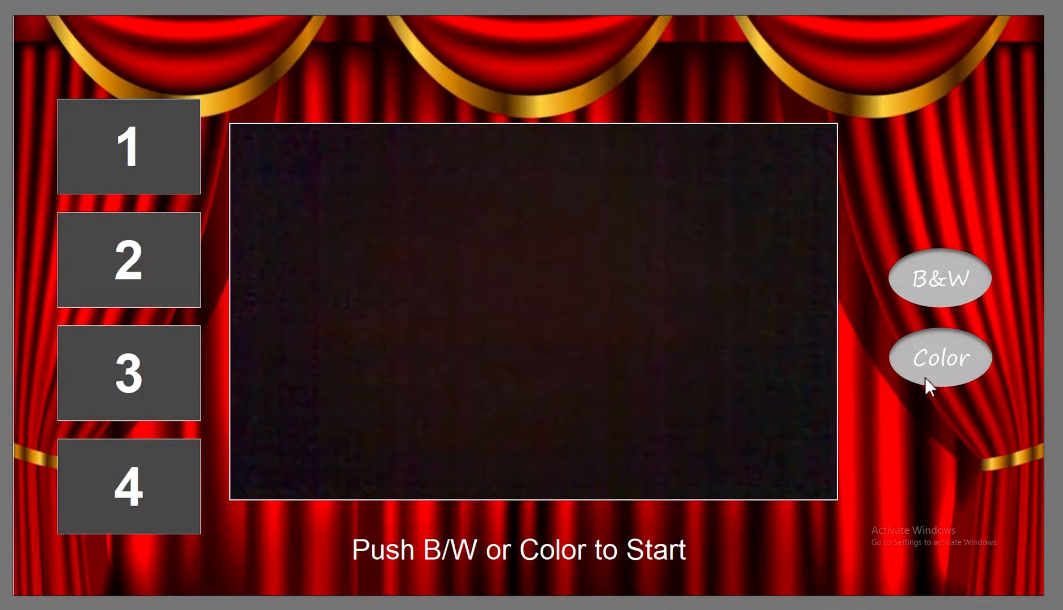
left_click(939, 357)
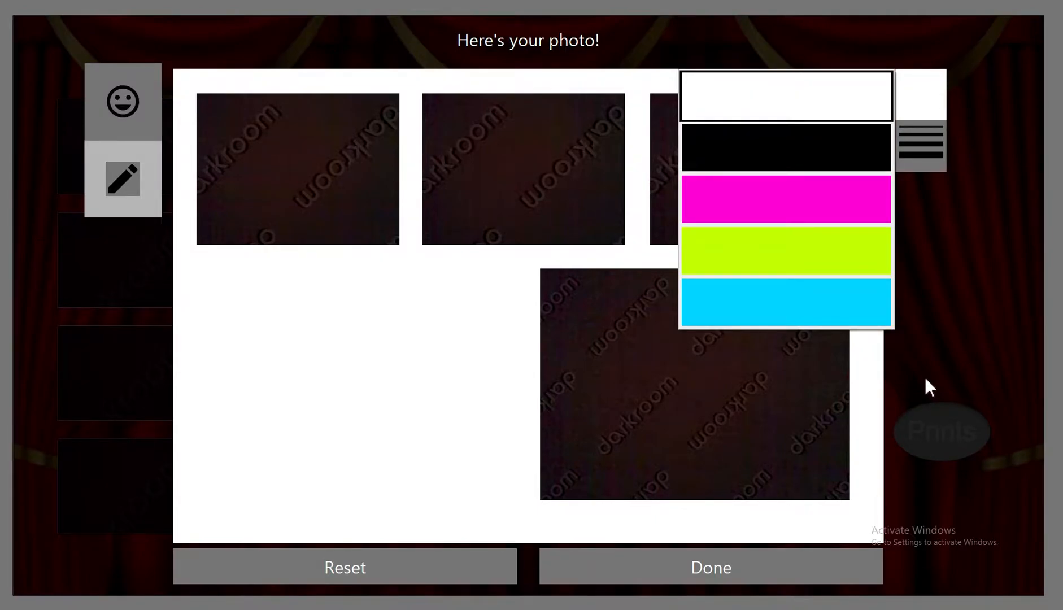
Step: Doodle in magenta on the layout and the first photo, undoing each scribble
left_click(785, 204)
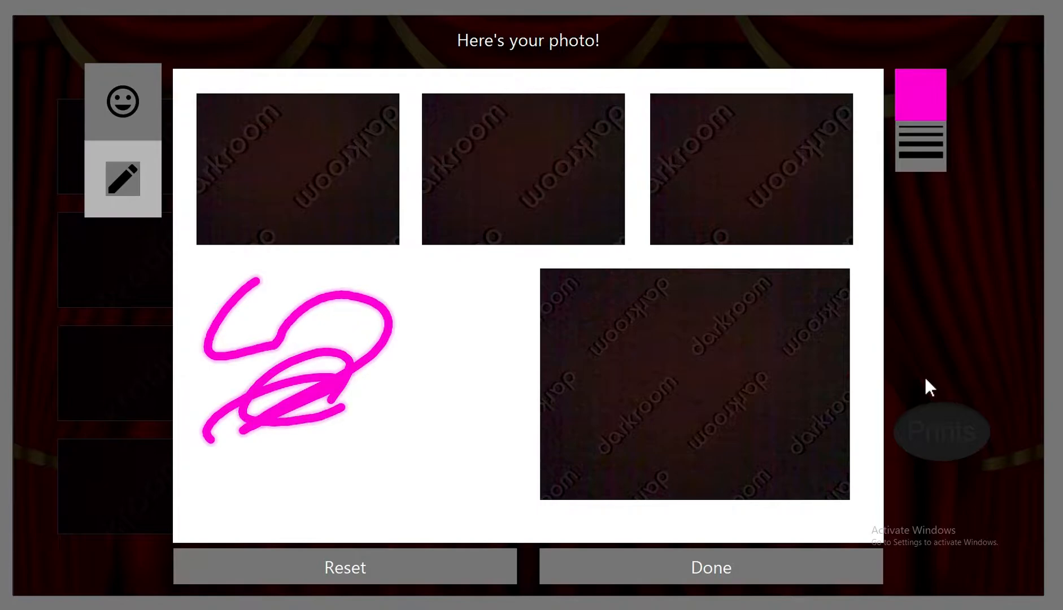
left_click(344, 567)
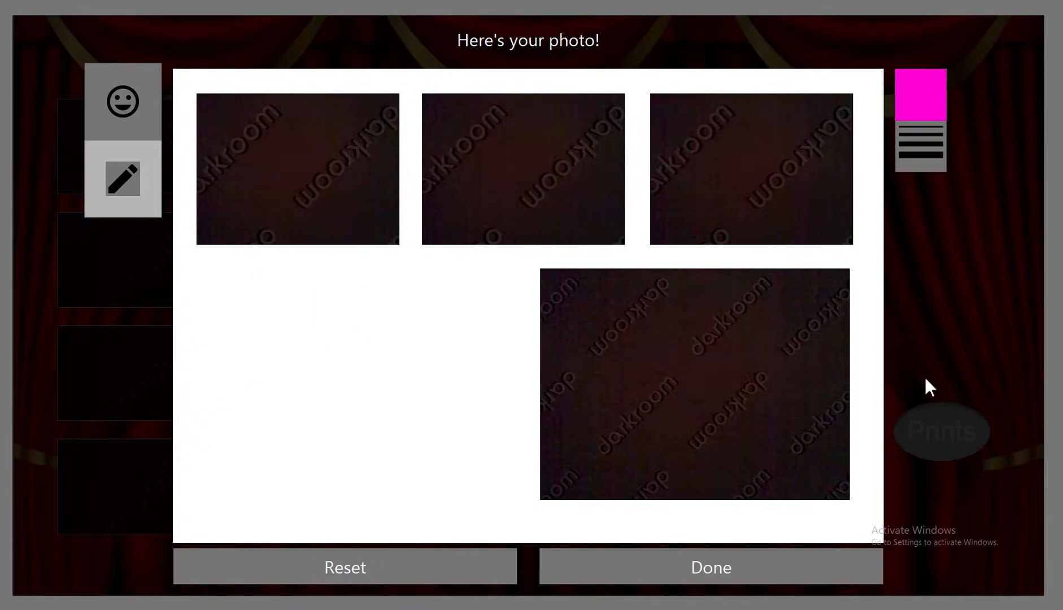
left_click_drag(271, 95, 312, 217)
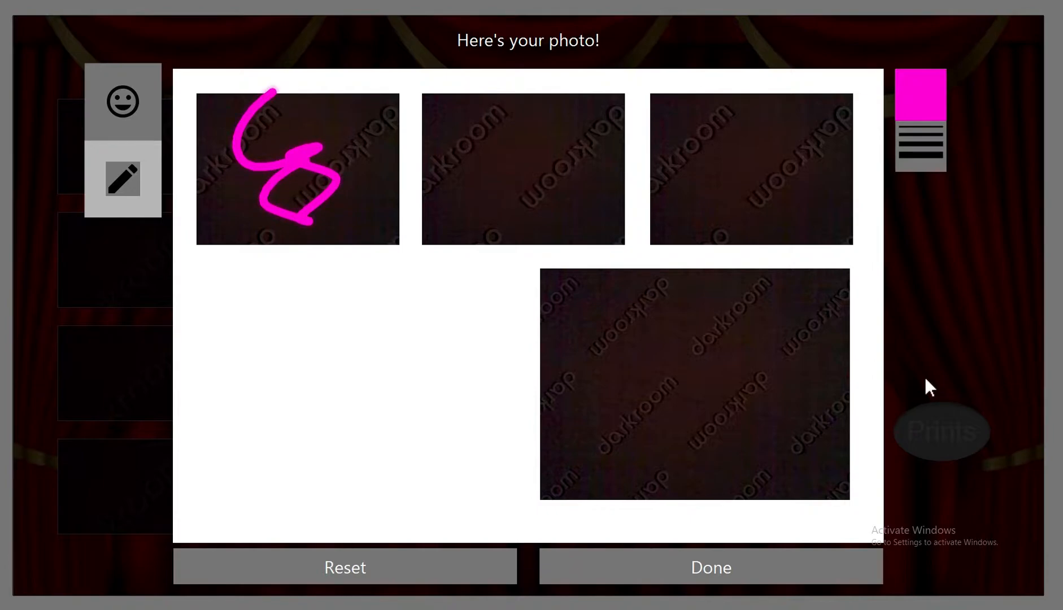
left_click(346, 565)
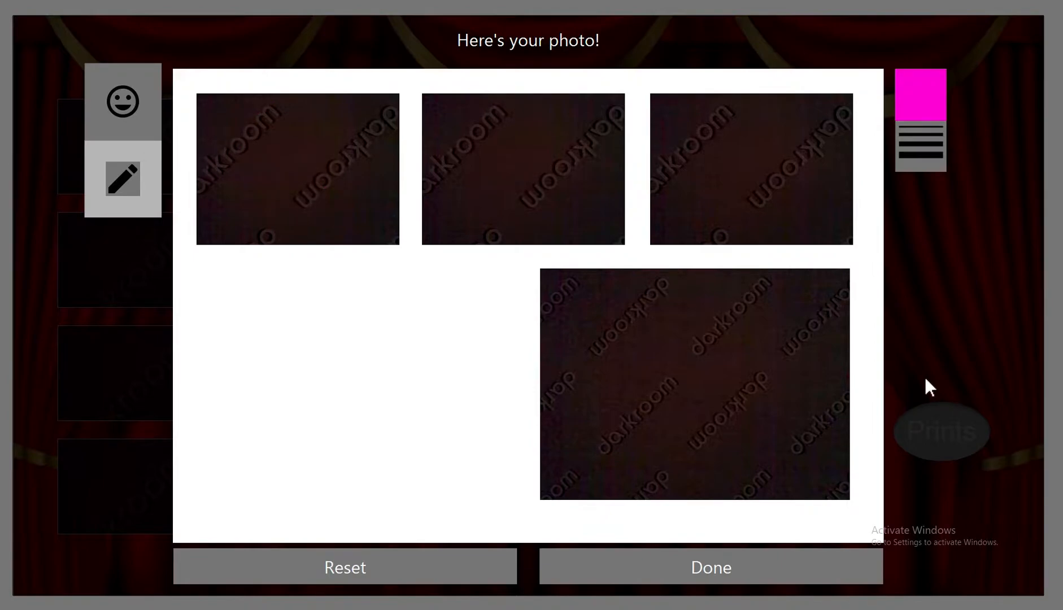
left_click(122, 101)
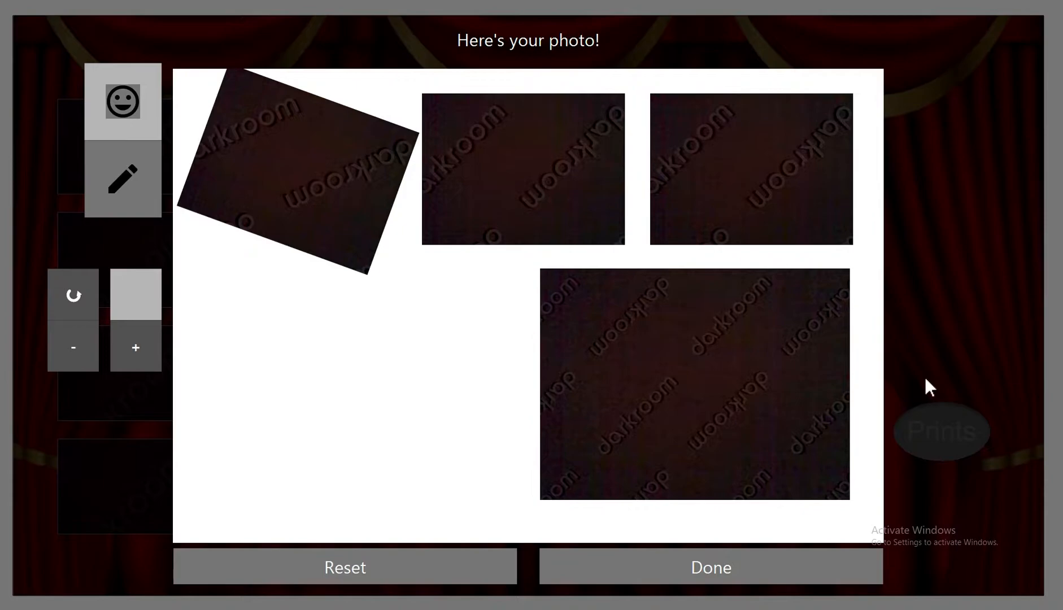
Step: Enlarge the first photo twice, adjust it, tilt the large lower-right photo and click Done
left_click(134, 348)
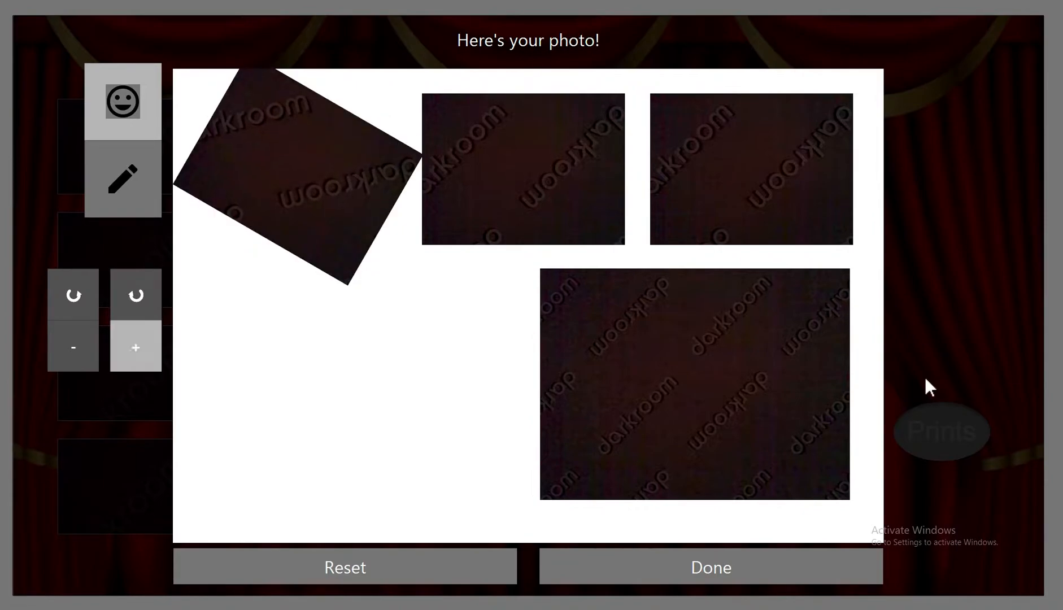
left_click(134, 347)
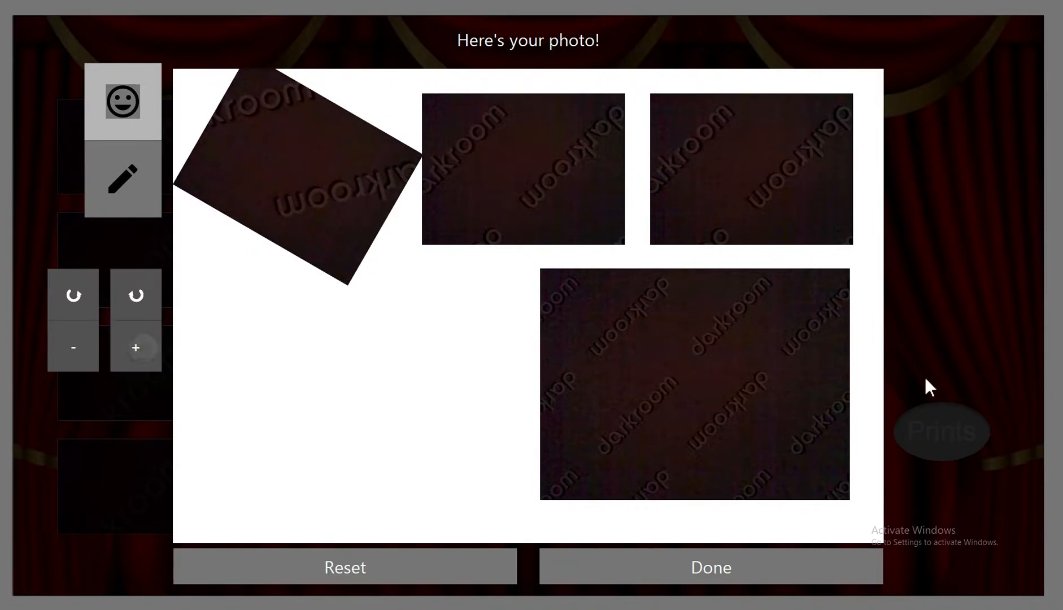
left_click(72, 347)
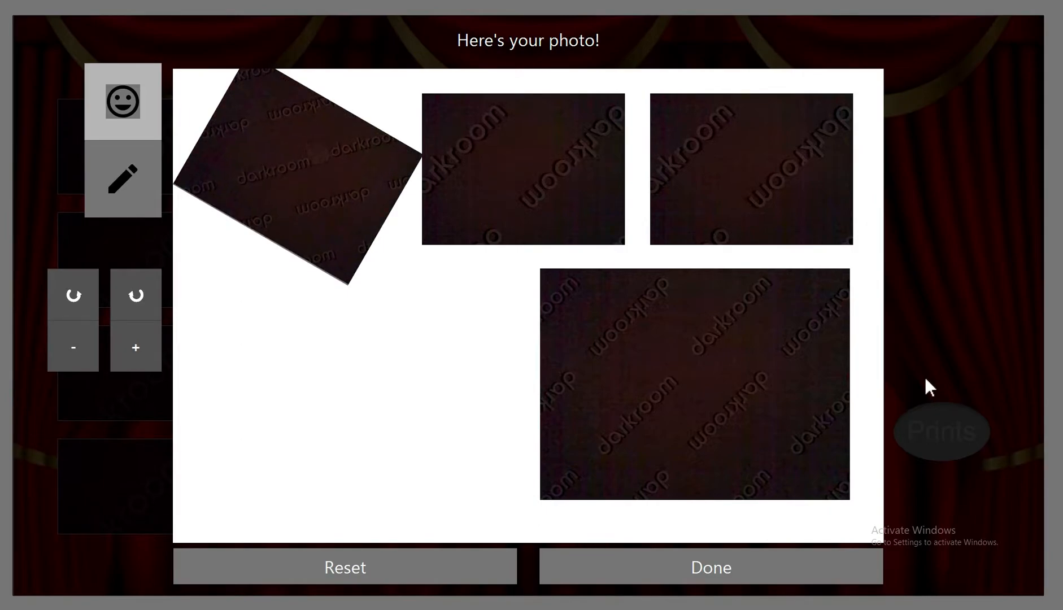
left_click(72, 294)
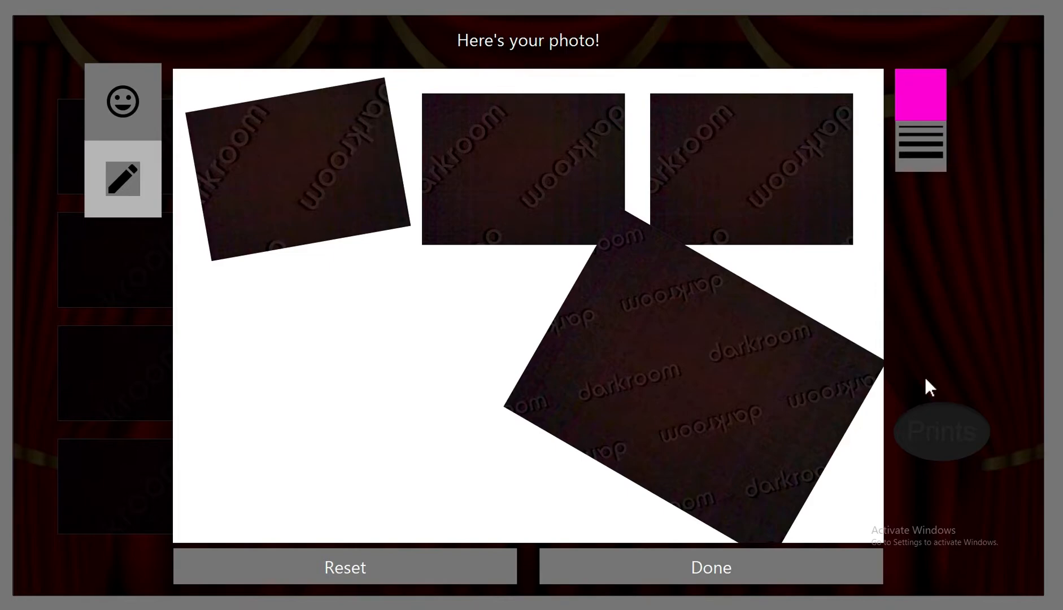
left_click(712, 567)
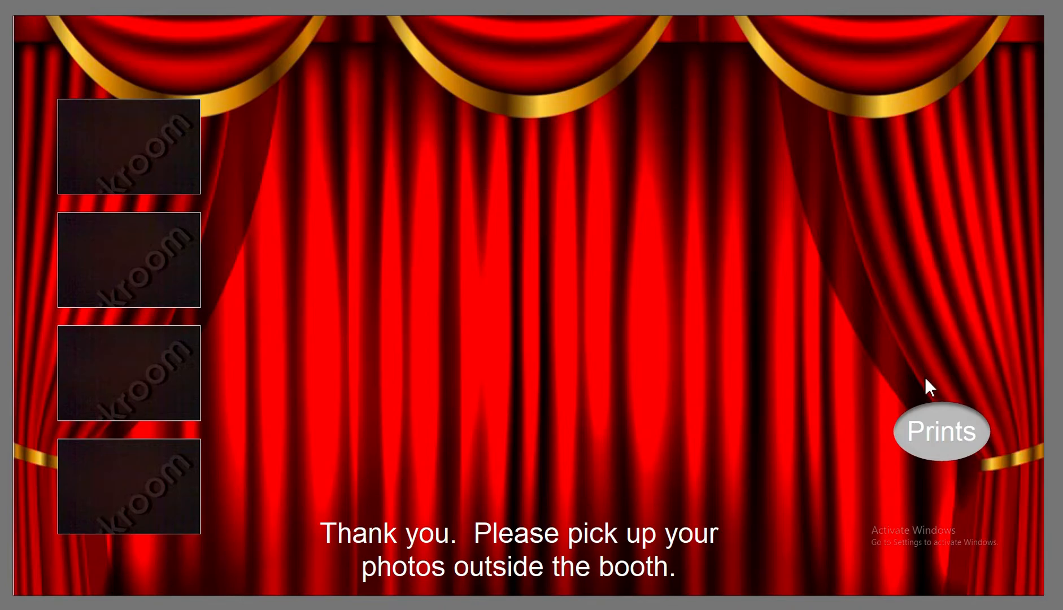
mouse_move(676, 288)
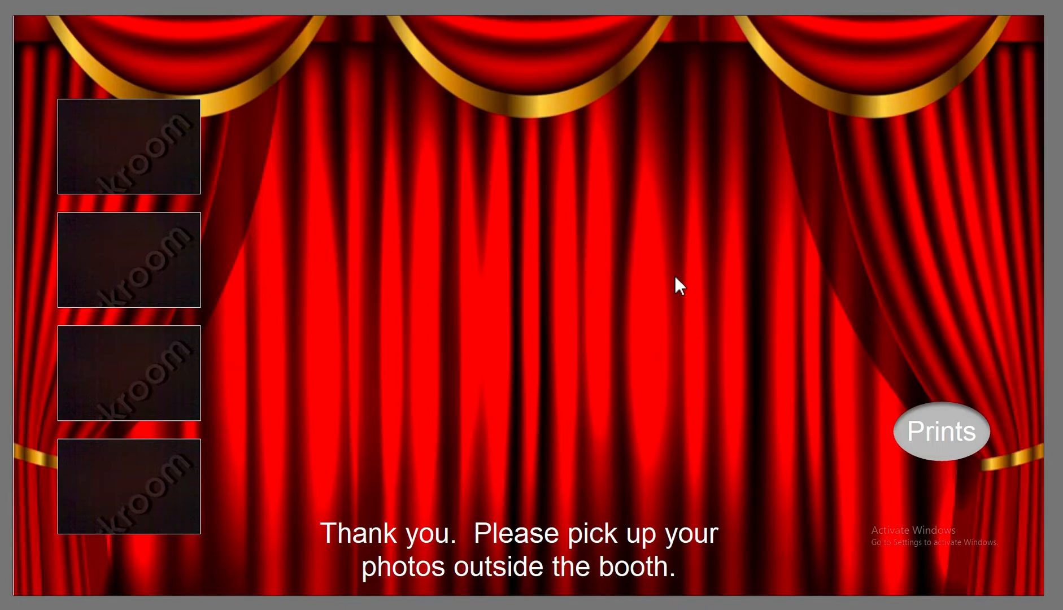
Step: Show the finished photo strip preview and return the booth to its start screen
left_click(941, 430)
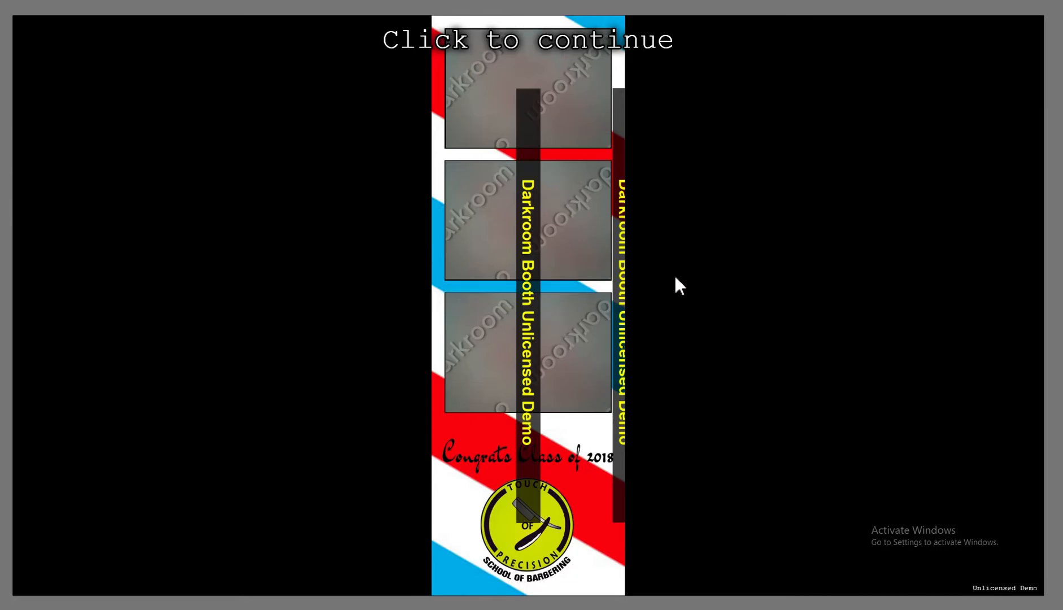
left_click(676, 288)
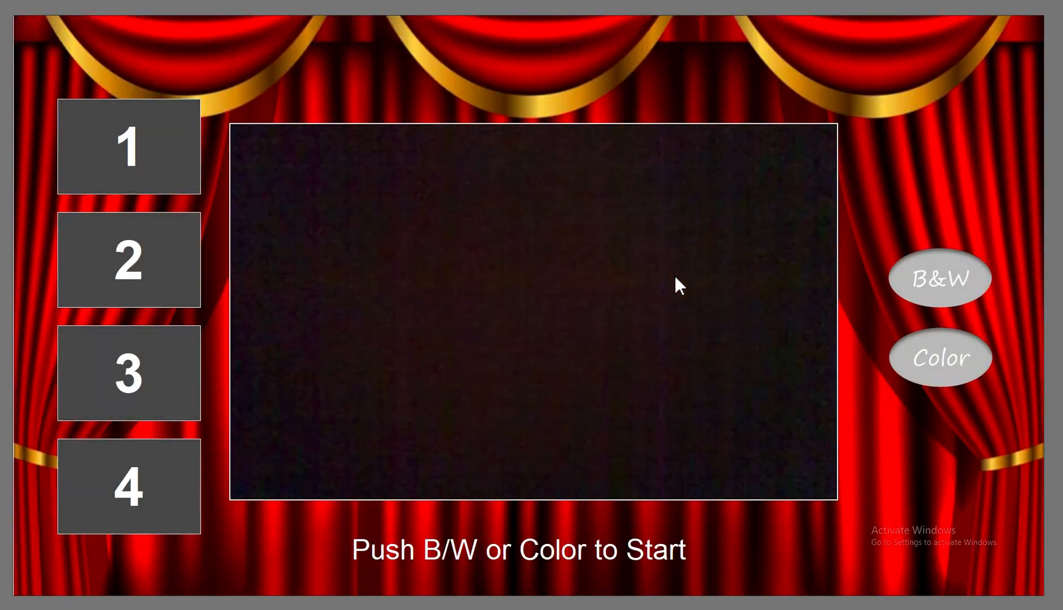